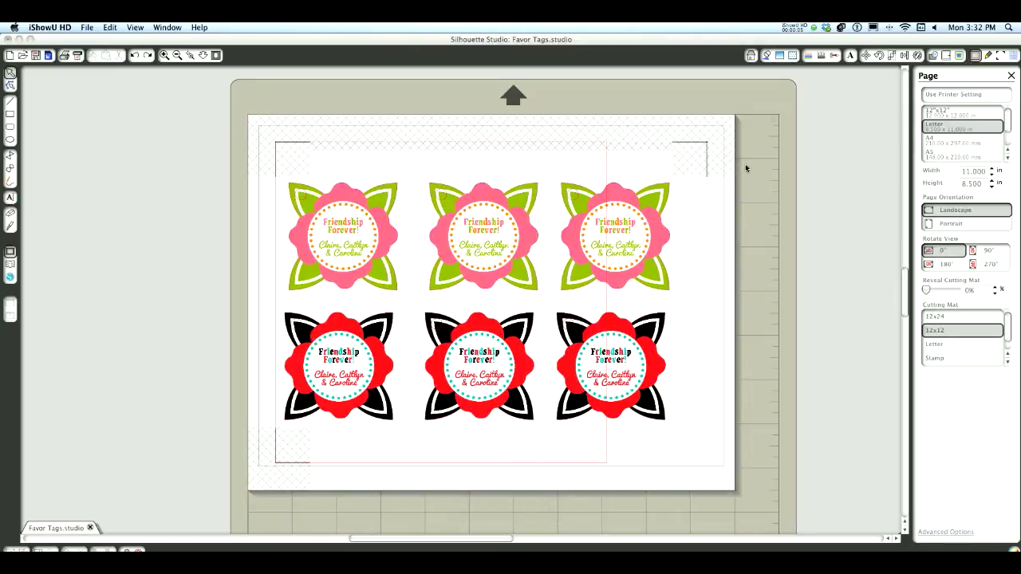
mouse_move(289, 194)
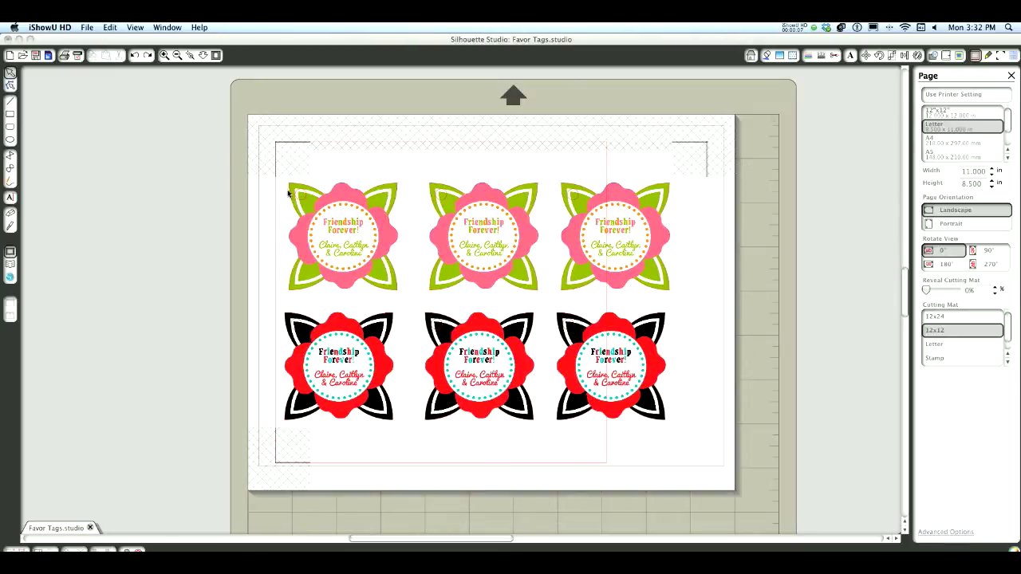
mouse_move(304, 189)
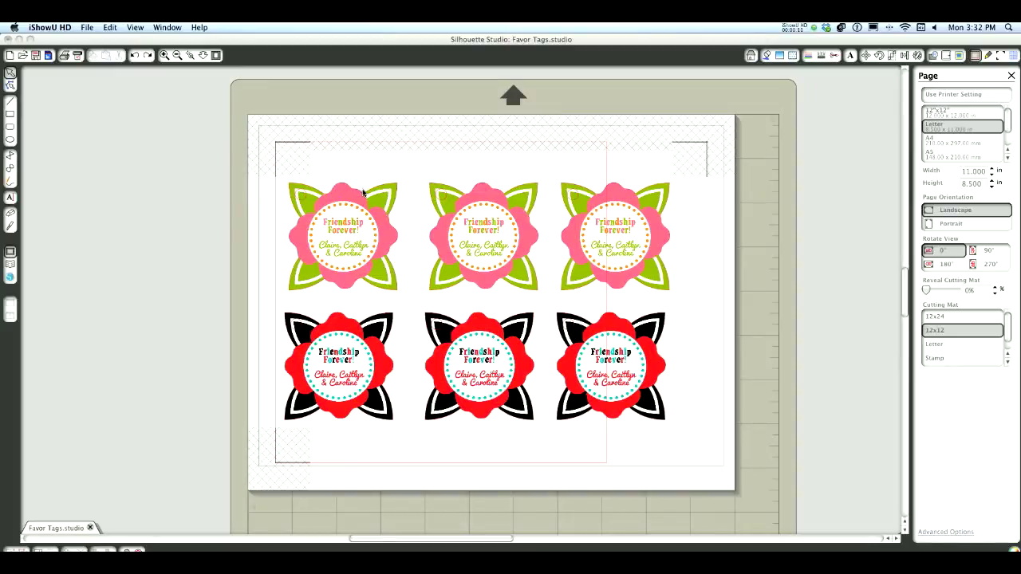
mouse_move(399, 188)
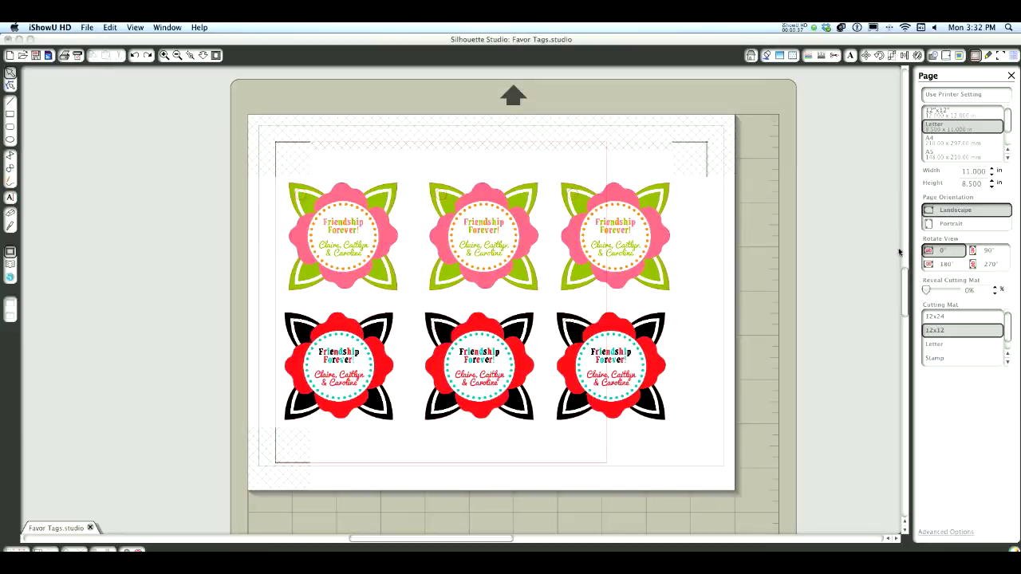
mouse_move(866, 229)
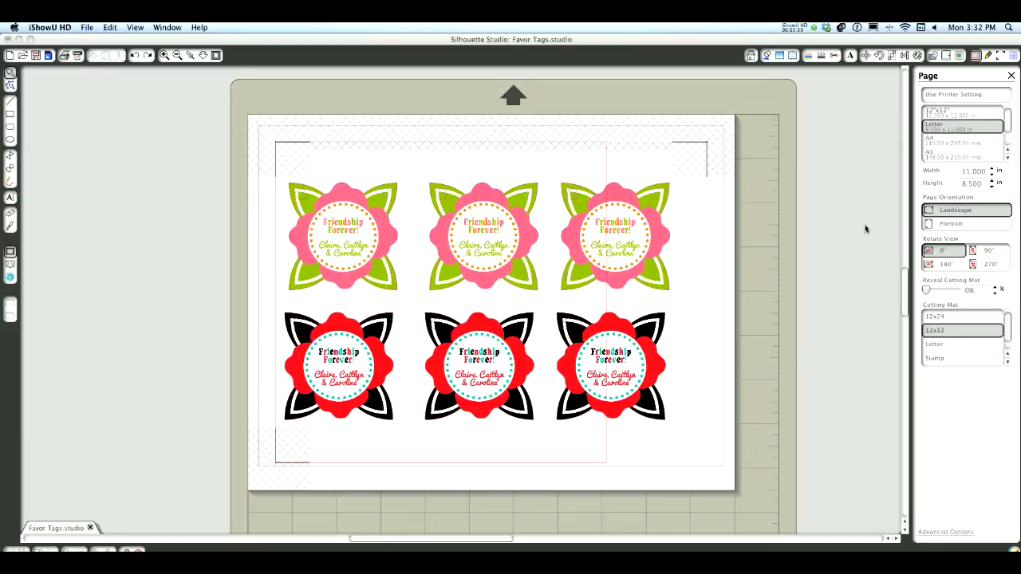
mouse_move(921, 226)
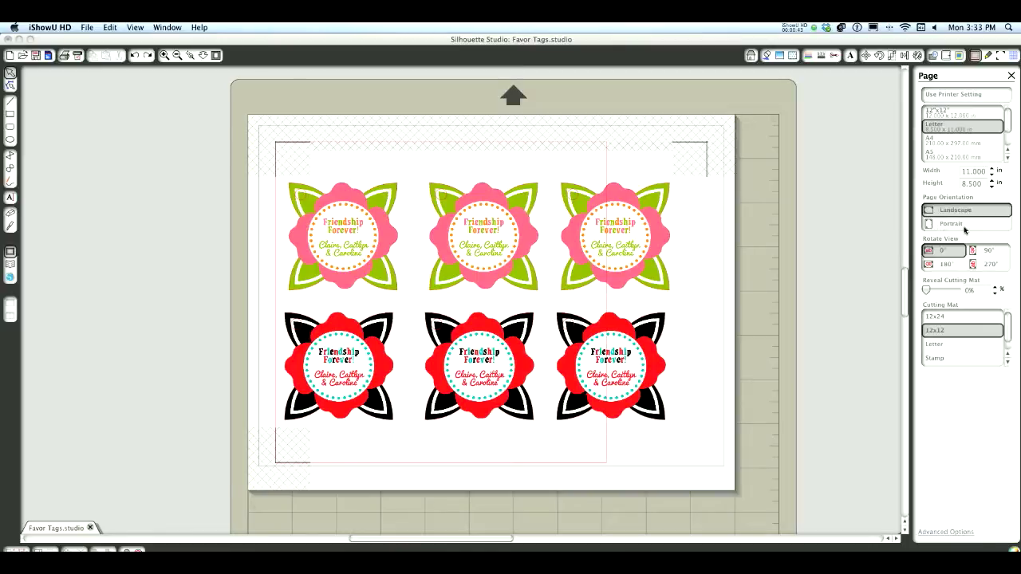
Step: Set the page to portrait and rotate the six flower tags 90° into two columns
left_click(951, 223)
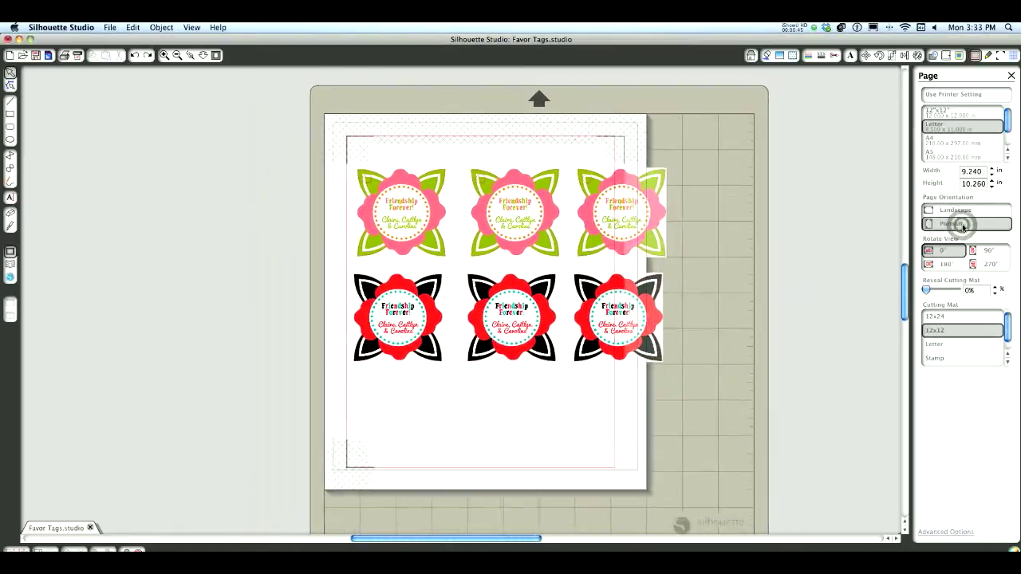
left_click(949, 223)
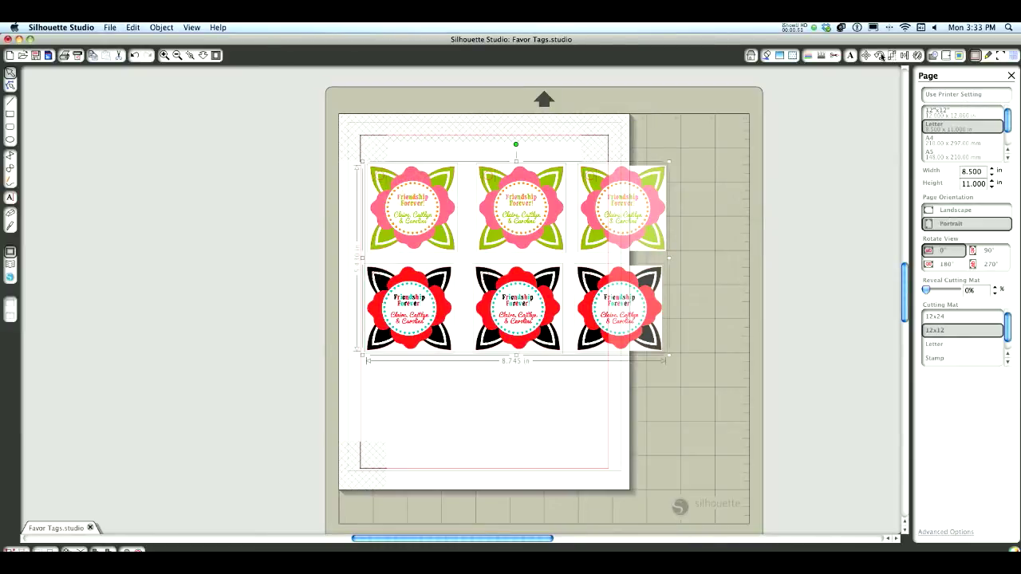
left_click(878, 55)
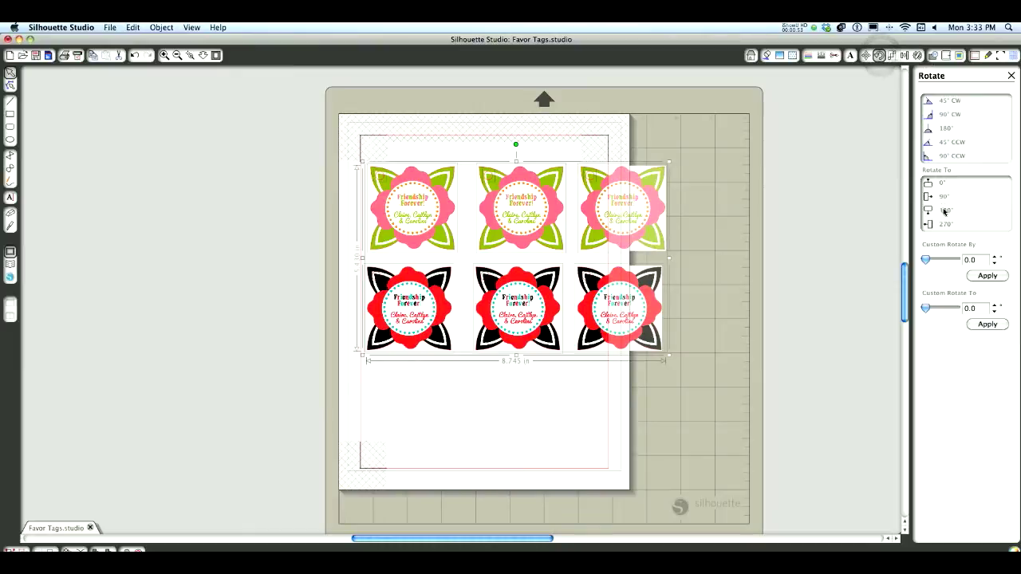
left_click(927, 196)
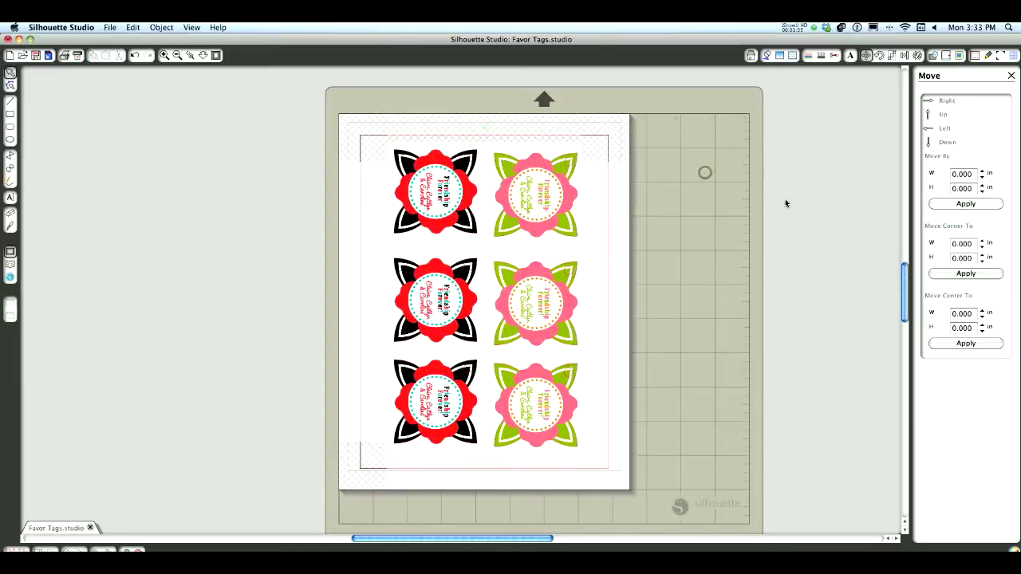
mouse_move(842, 91)
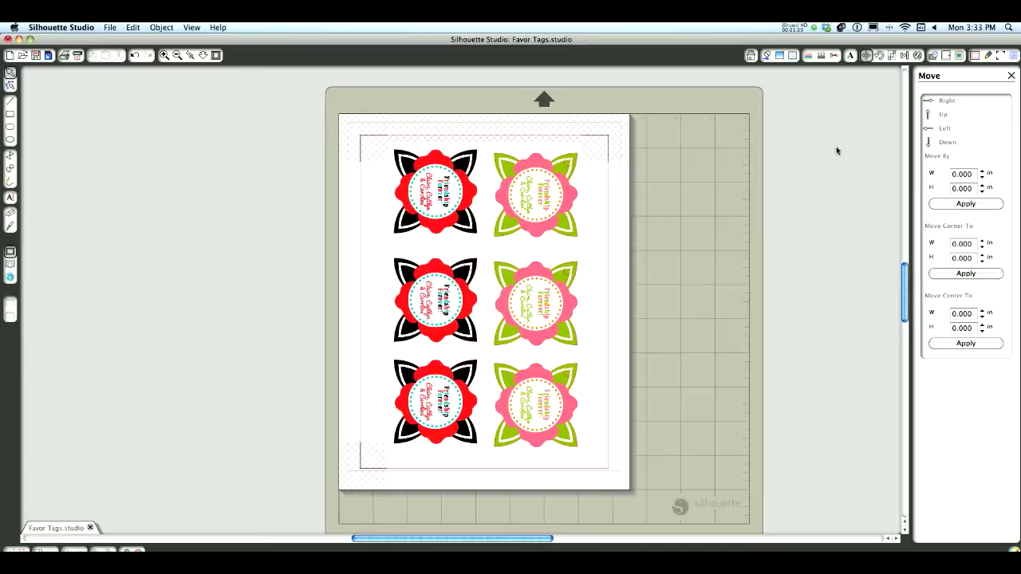
mouse_move(796, 138)
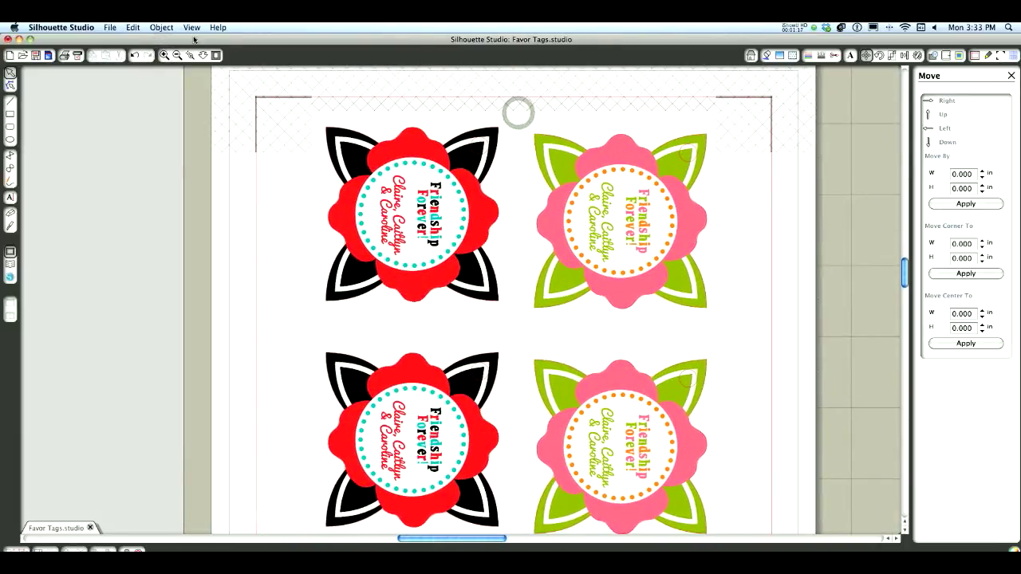
left_click(164, 55)
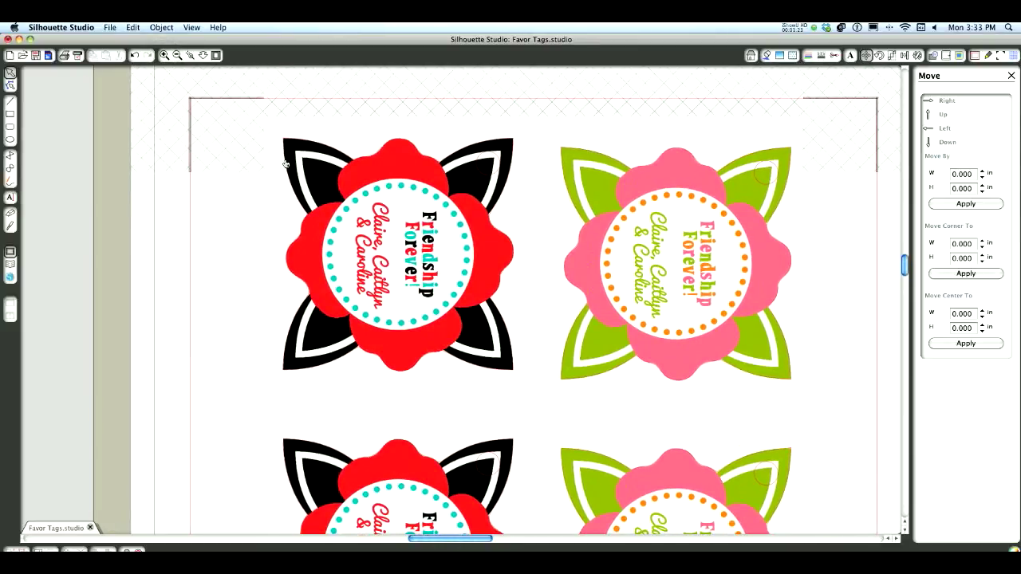
mouse_move(306, 218)
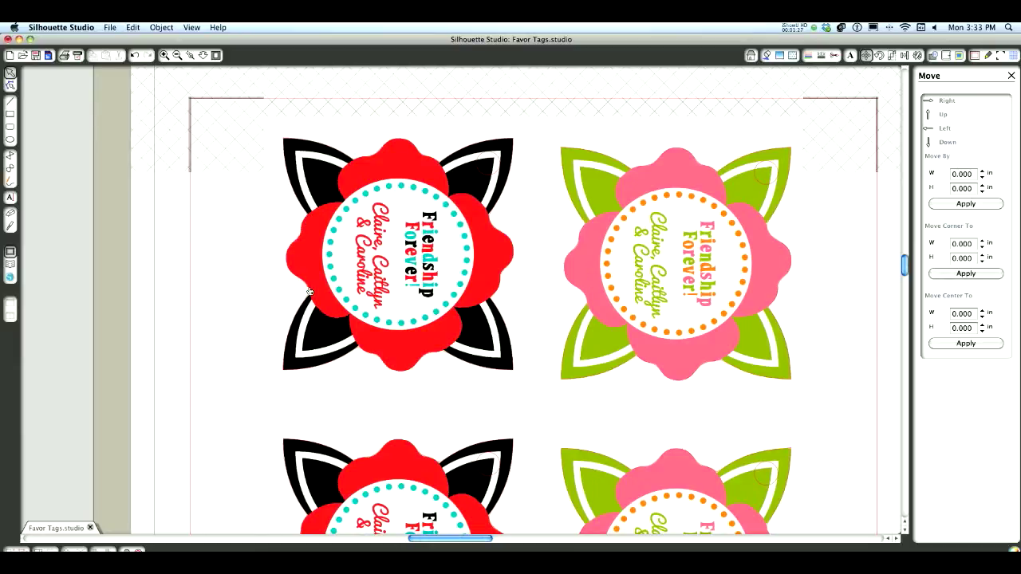
mouse_move(660, 273)
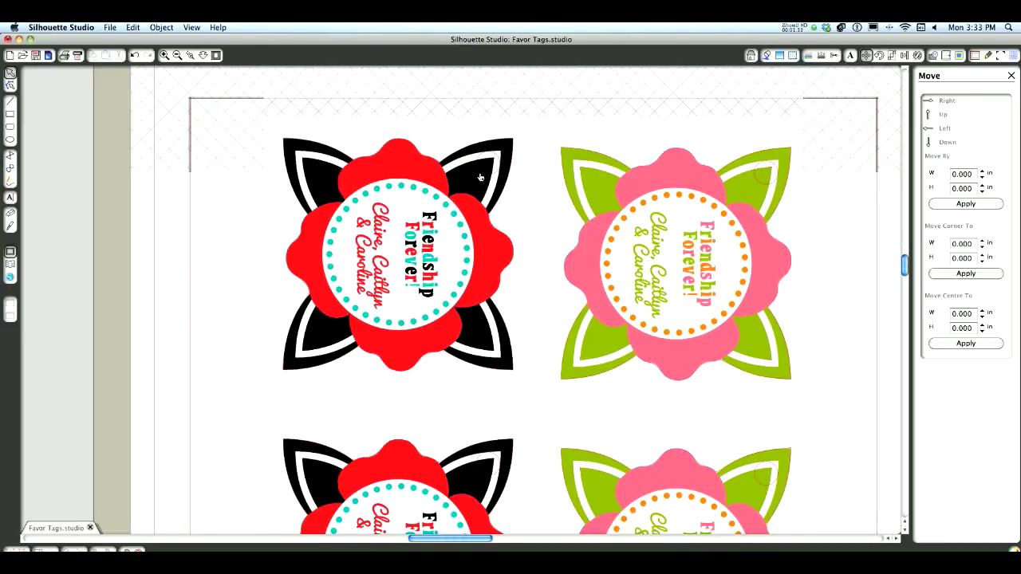
mouse_move(650, 173)
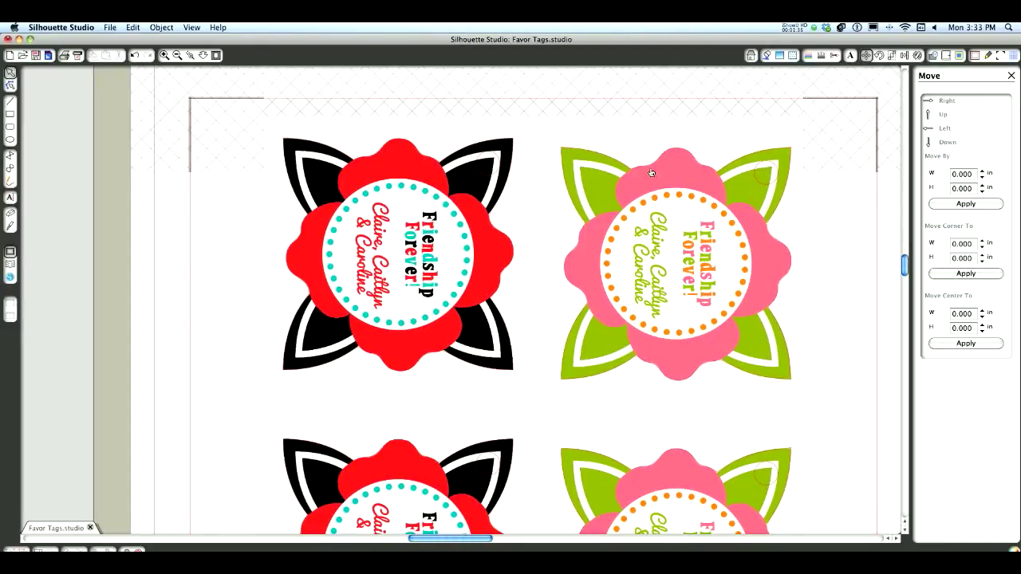
mouse_move(397, 198)
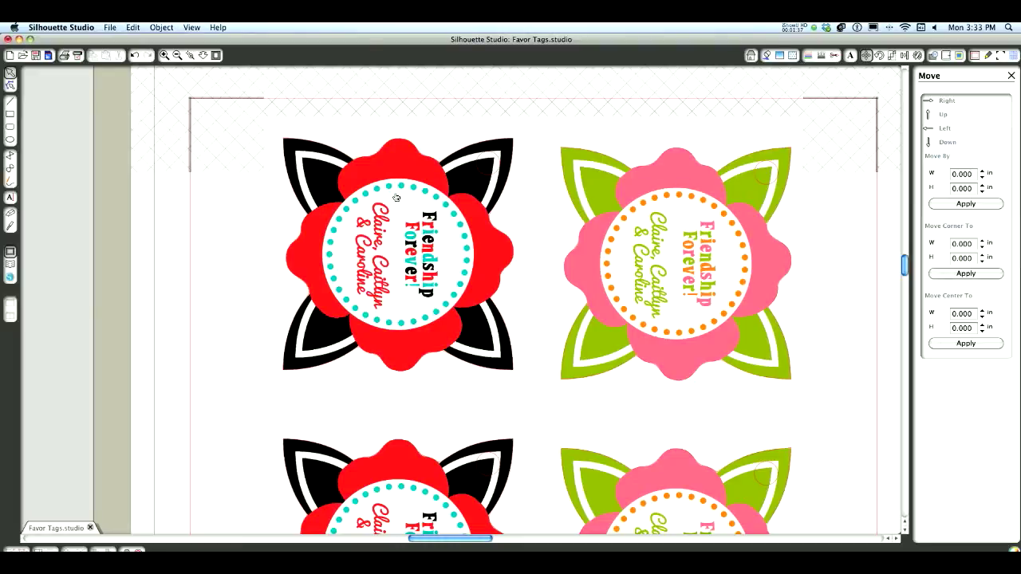
mouse_move(465, 234)
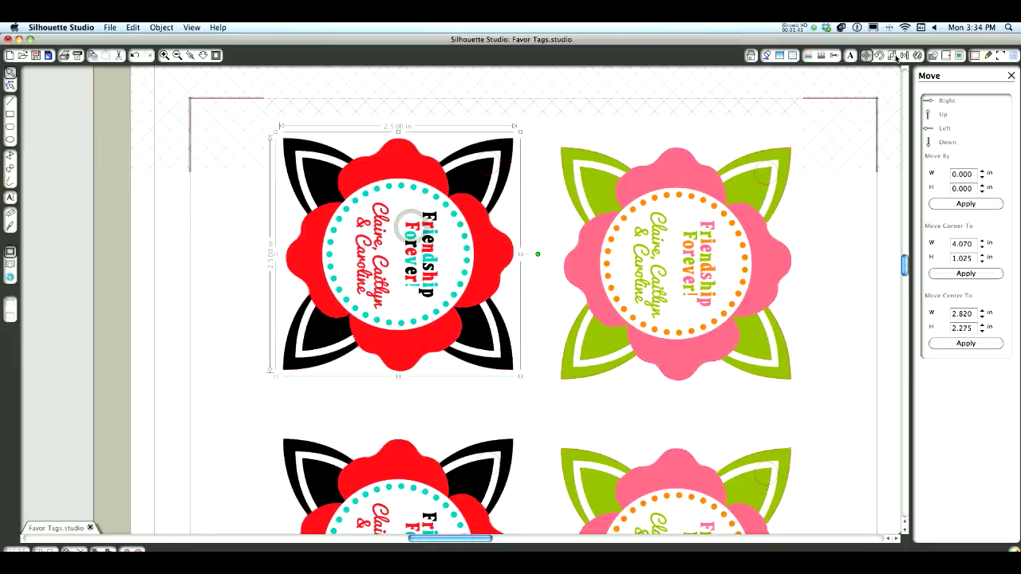
Step: Scale the top red tag, top pink tag and second-row pink tag to 103%
left_click(891, 55)
type("103")
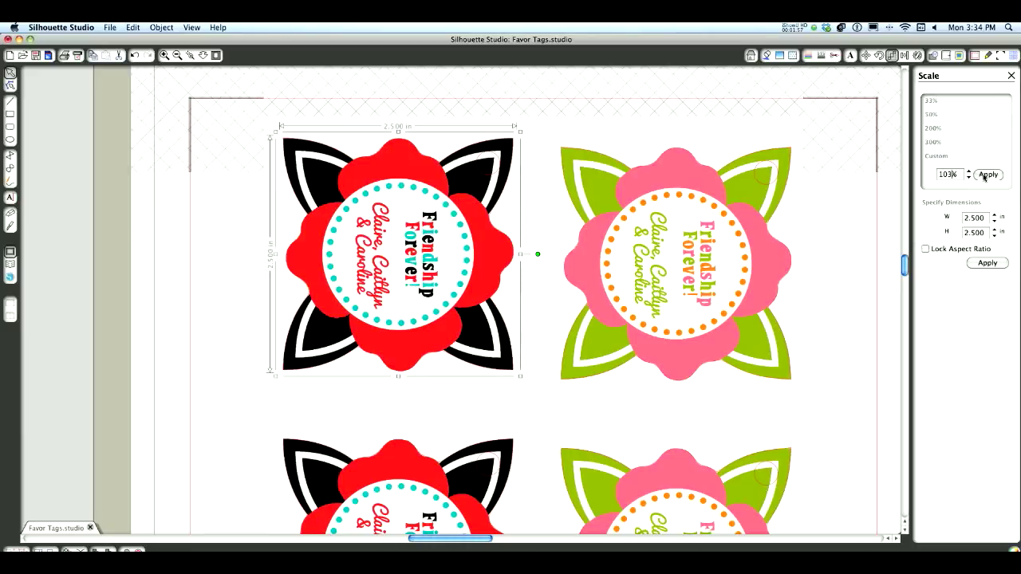
left_click(987, 174)
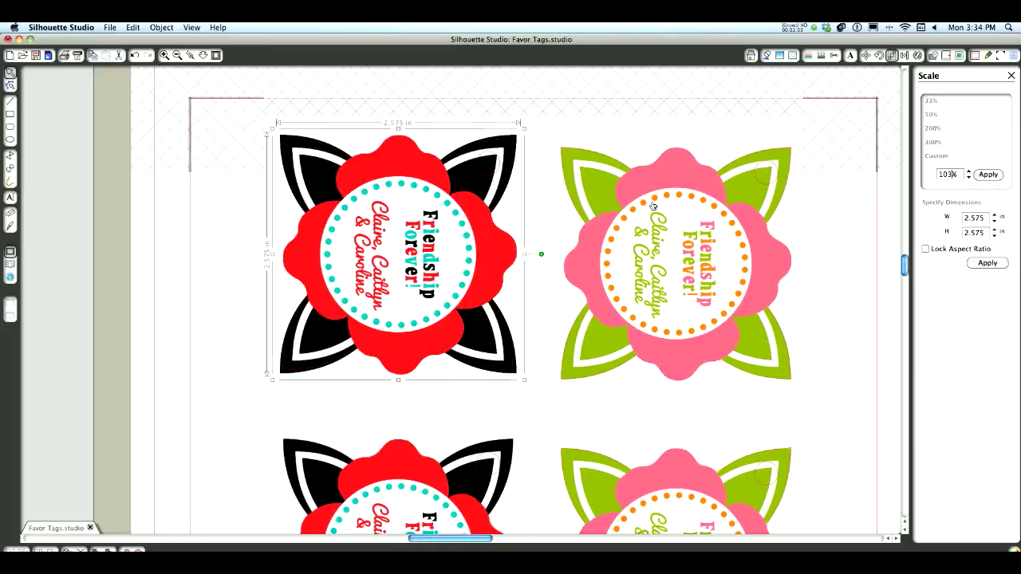
left_click(987, 174)
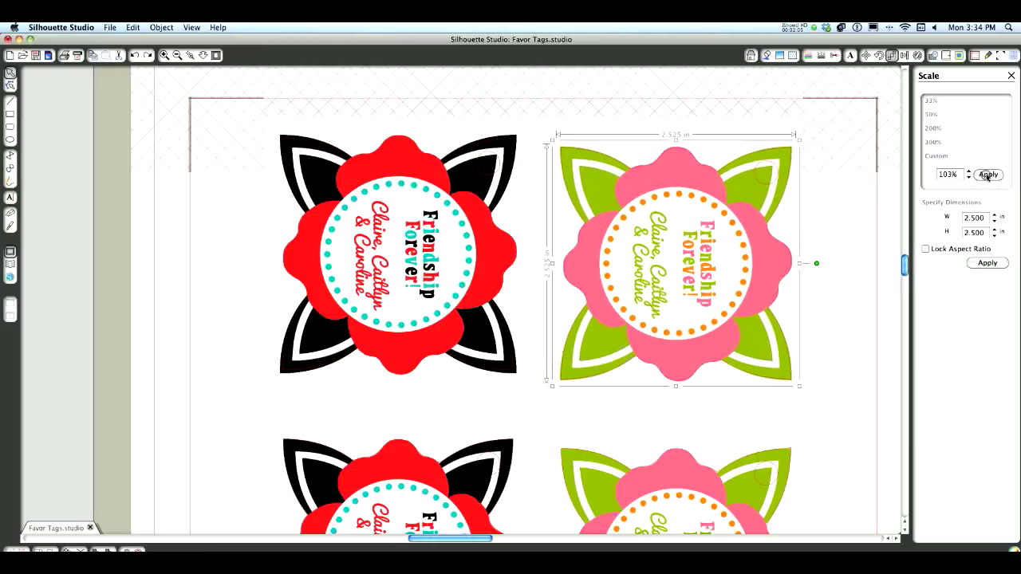
left_click(988, 174)
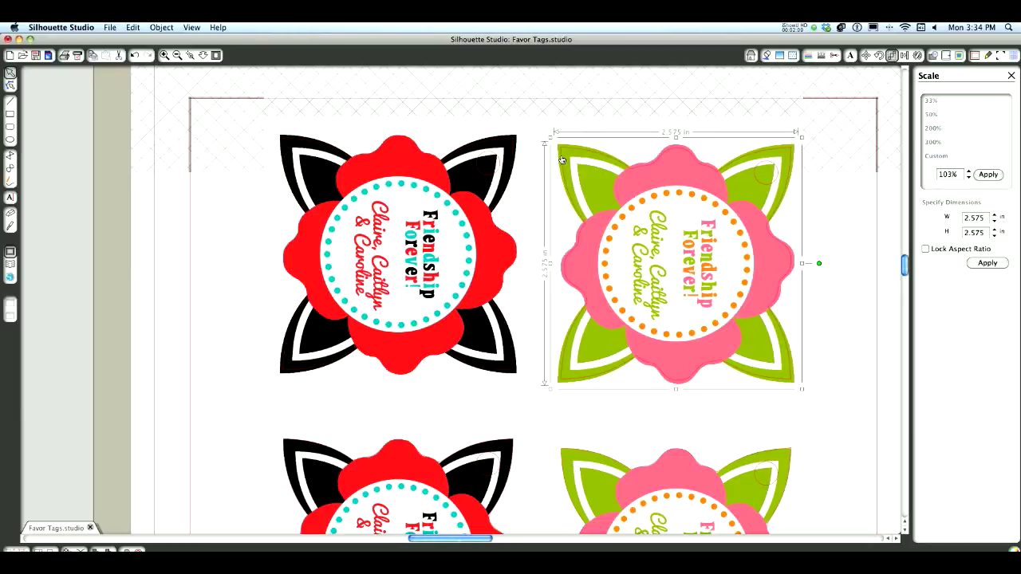
mouse_move(674, 222)
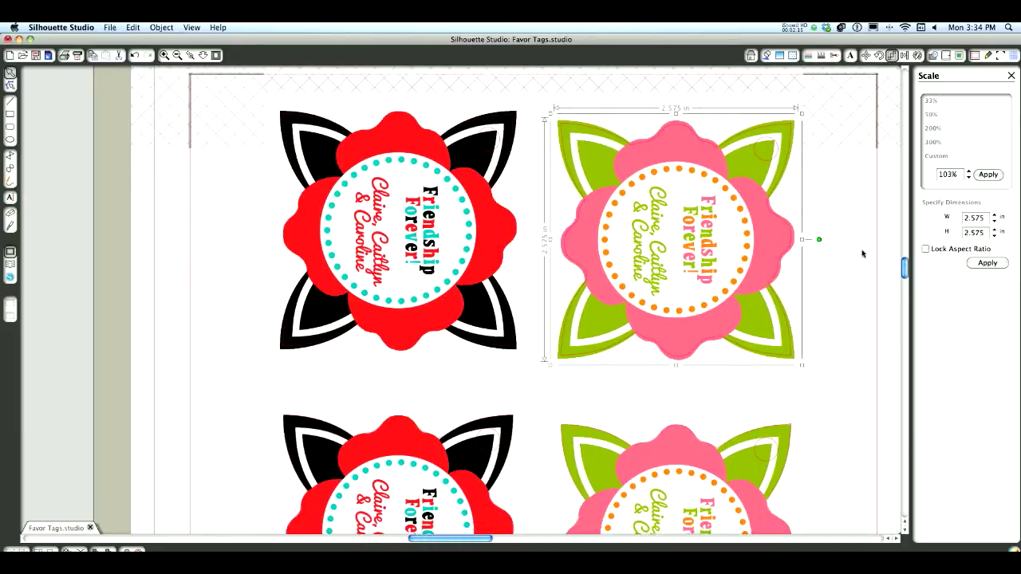
left_click(987, 175)
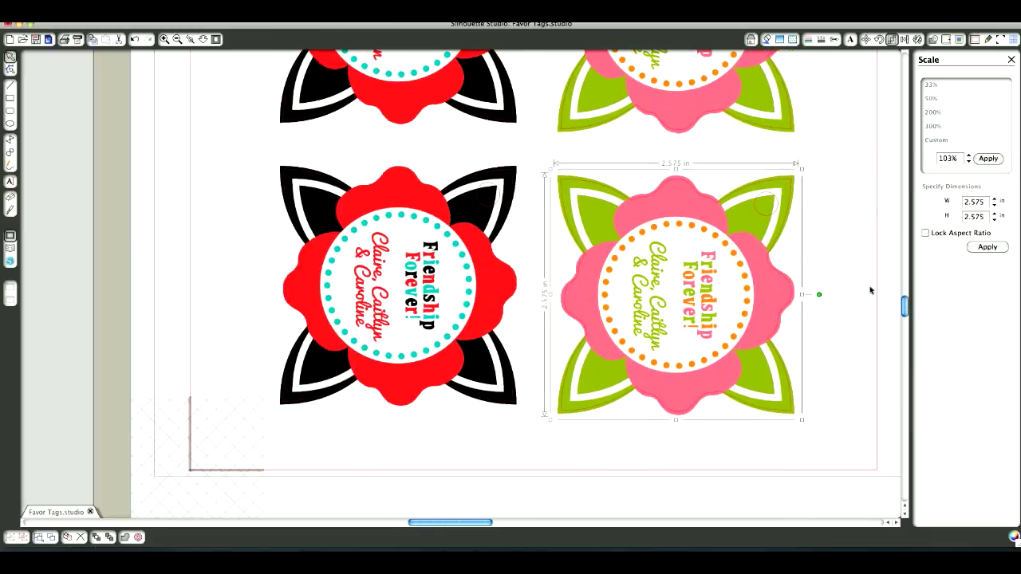
scroll("down", 3)
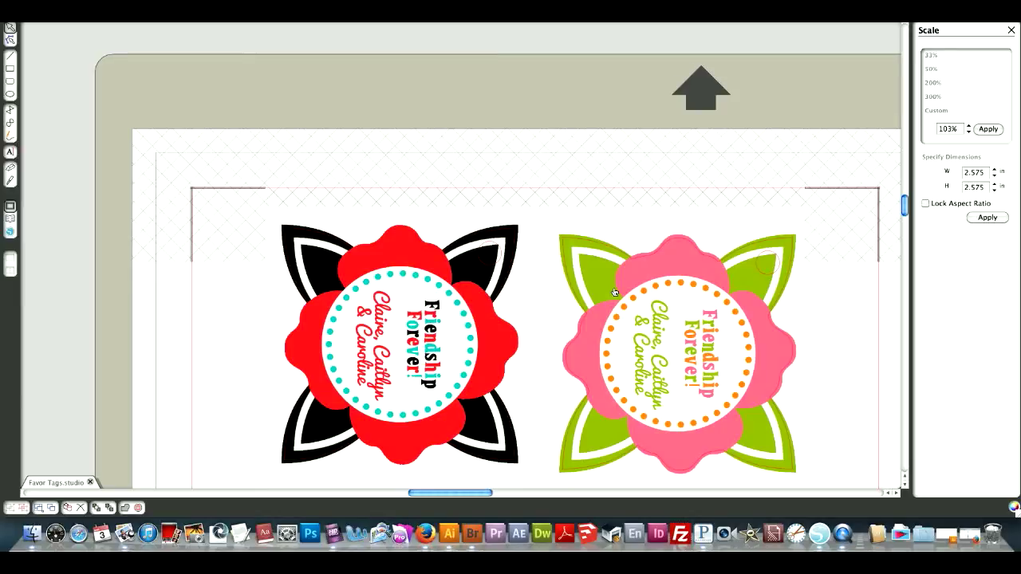
mouse_move(638, 308)
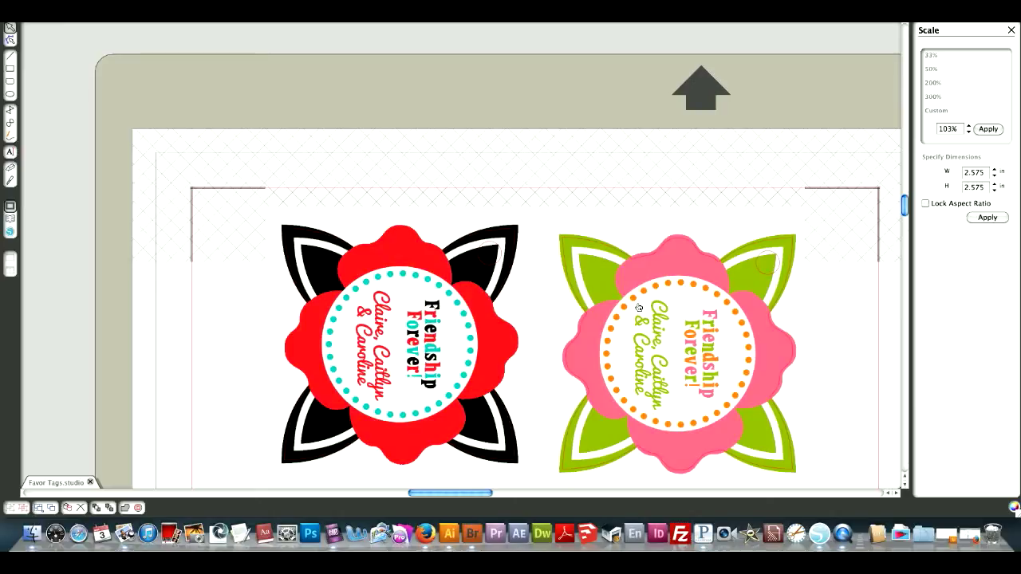